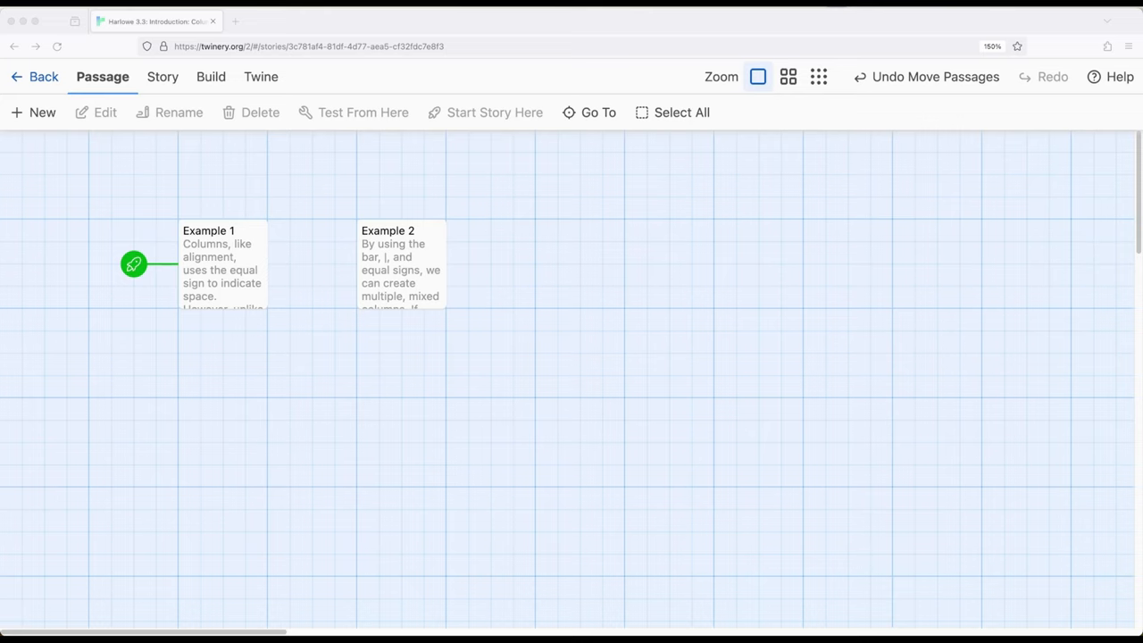
{"action": "mouse_move", "coordinate": [307, 393]}
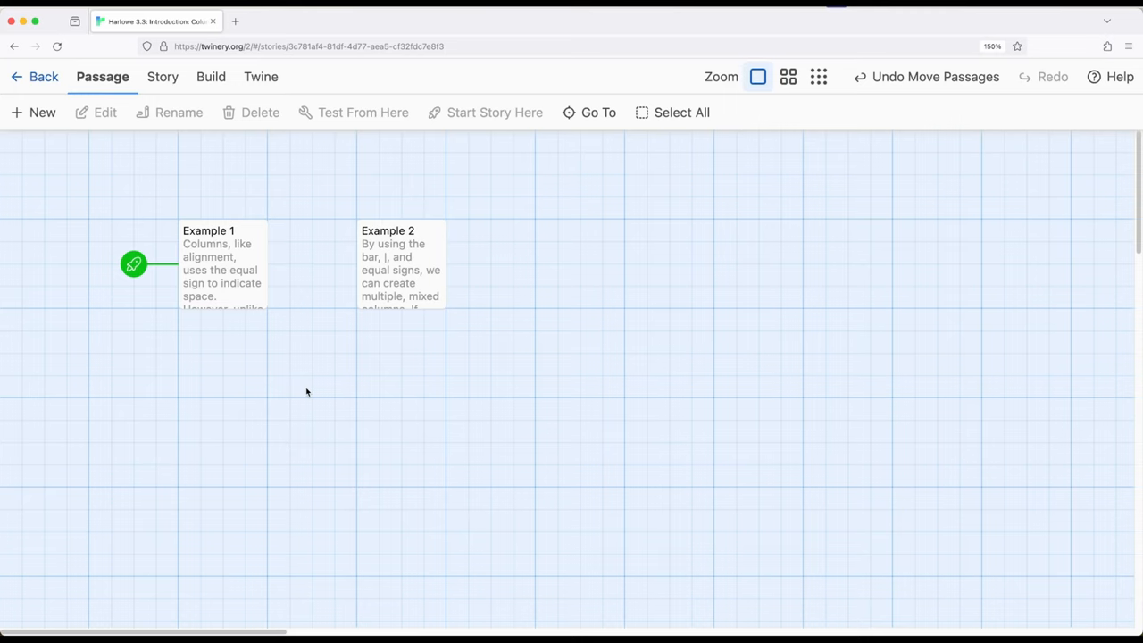
{"action": "mouse_move", "coordinate": [209, 365]}
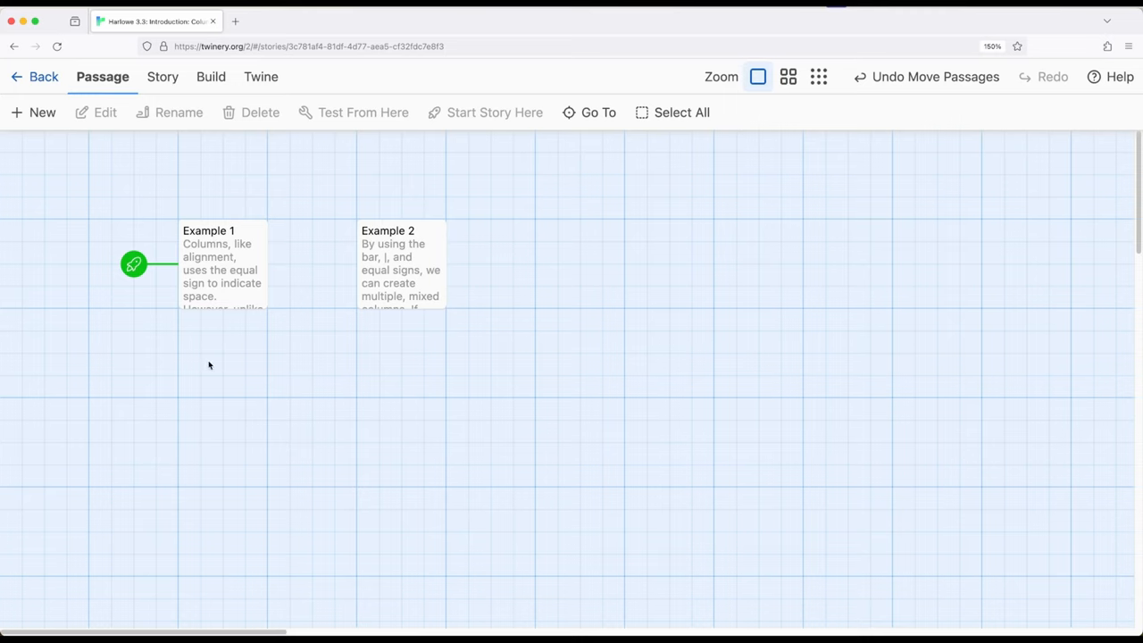
{"action": "mouse_move", "coordinate": [213, 365]}
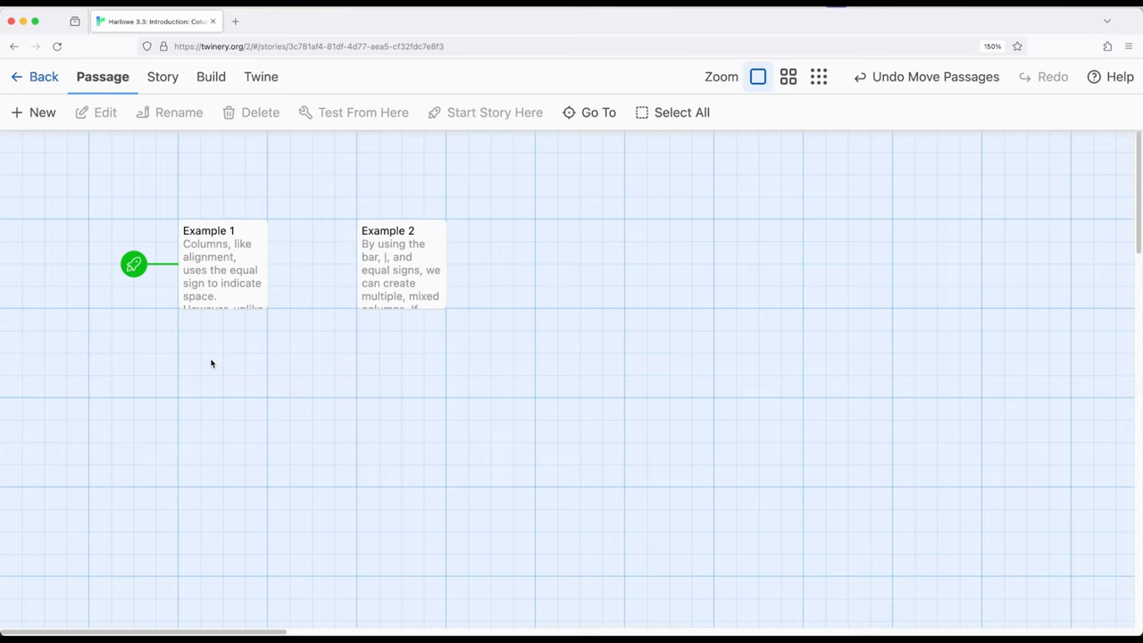
{"action": "mouse_move", "coordinate": [222, 264]}
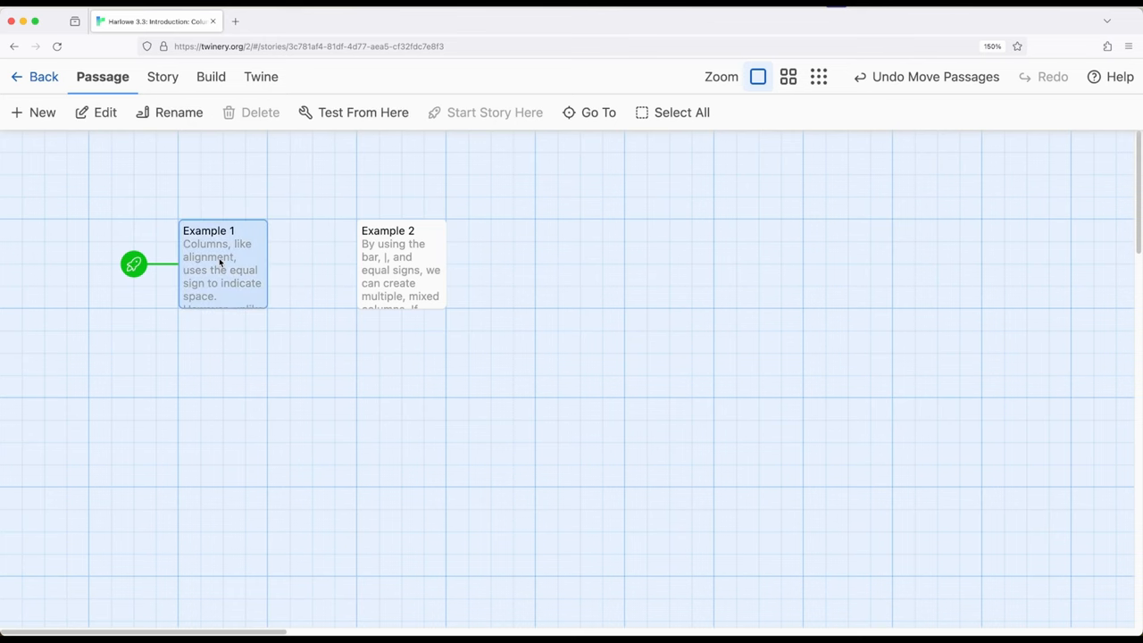
- Open Example 1 in the passage editor and point out its |== left and ==| right markup
{"action": "double_click", "coordinate": [221, 264]}
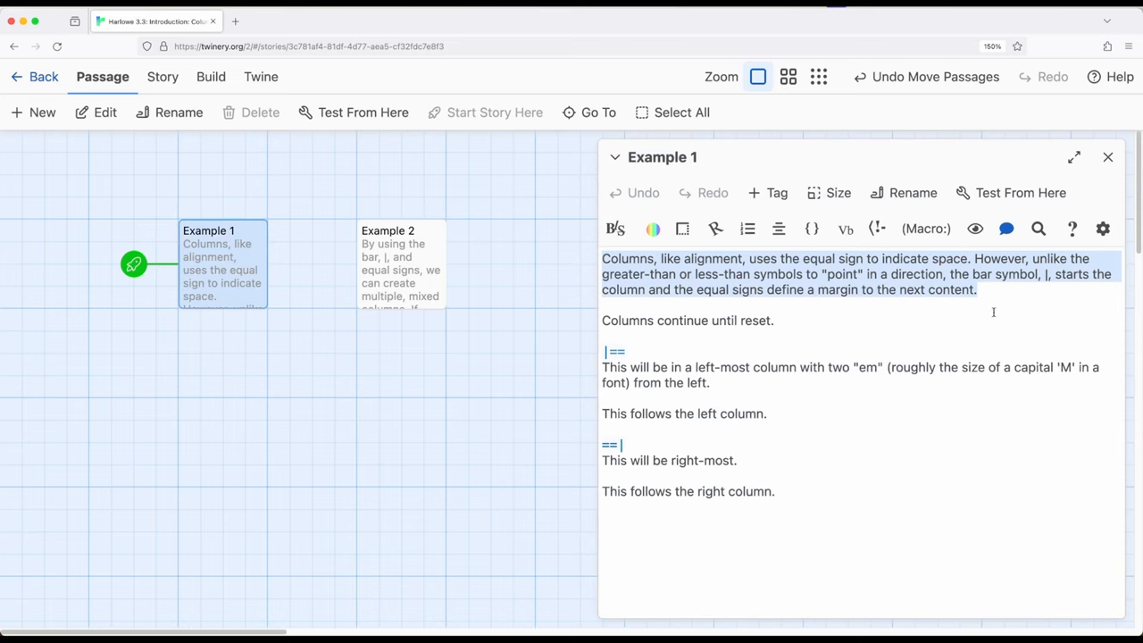
{"action": "mouse_move", "coordinate": [993, 311]}
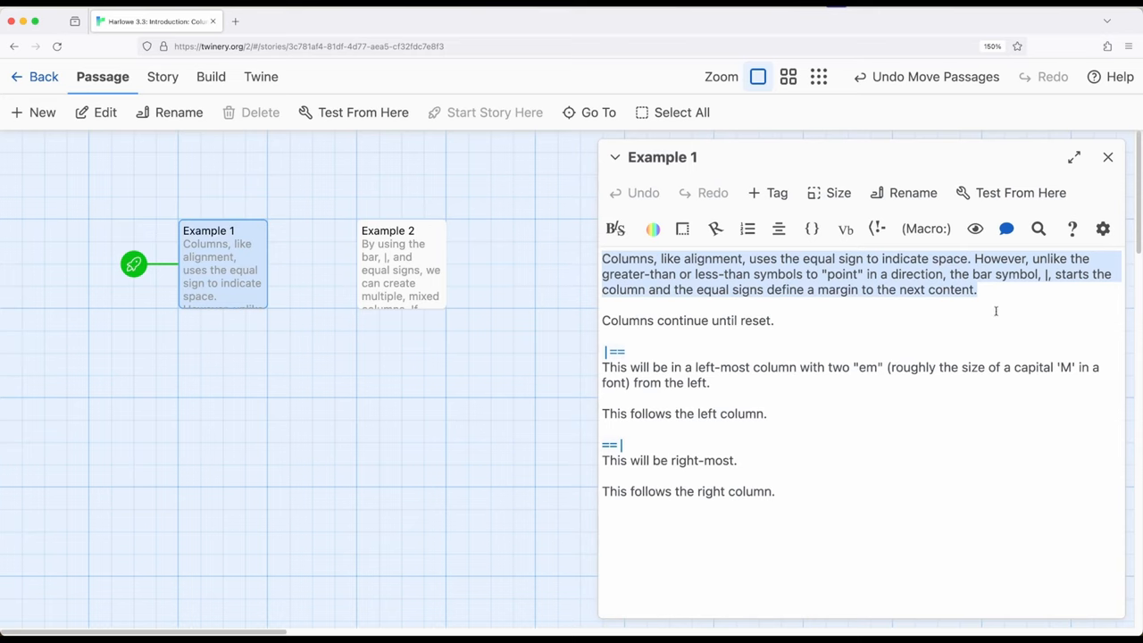
{"action": "left_click", "coordinate": [978, 289]}
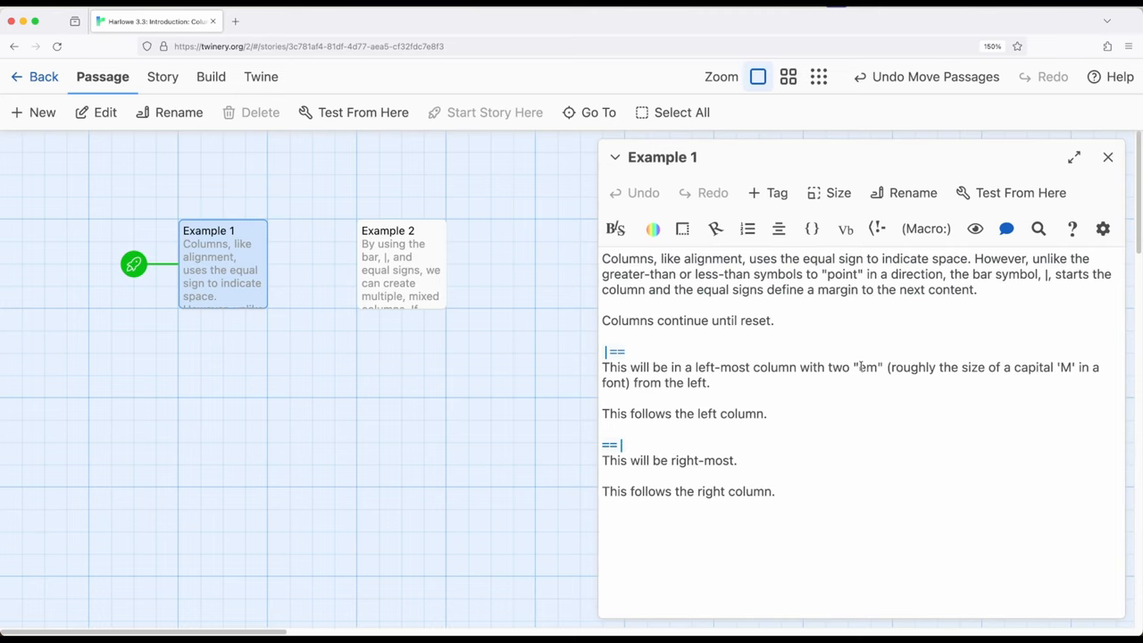
{"action": "left_click", "coordinate": [712, 382]}
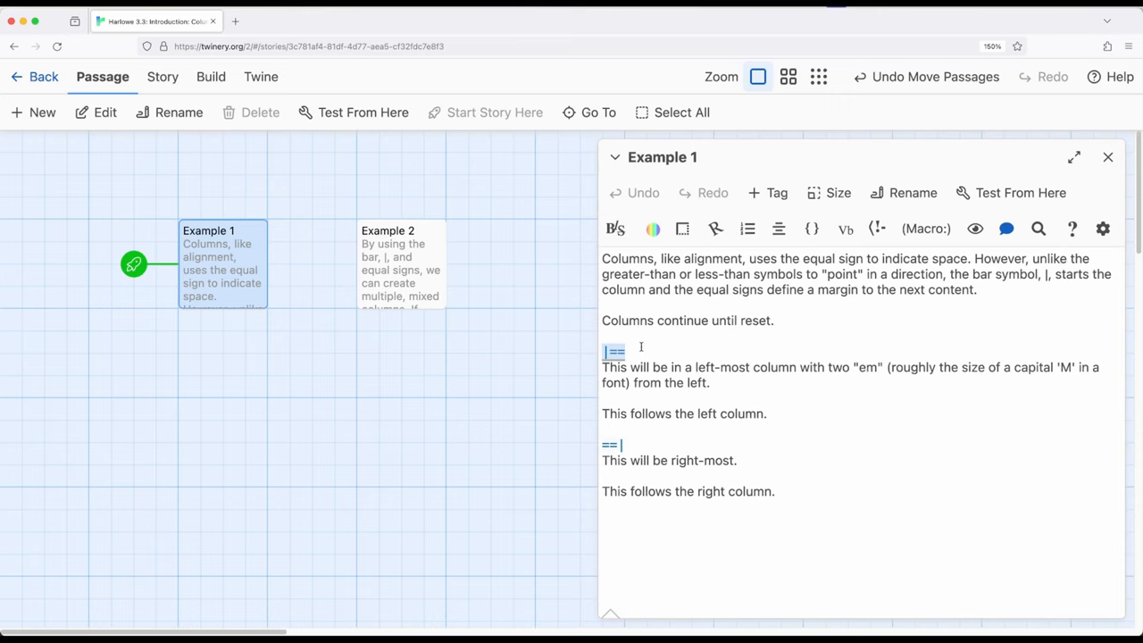
{"action": "left_click", "coordinate": [710, 382]}
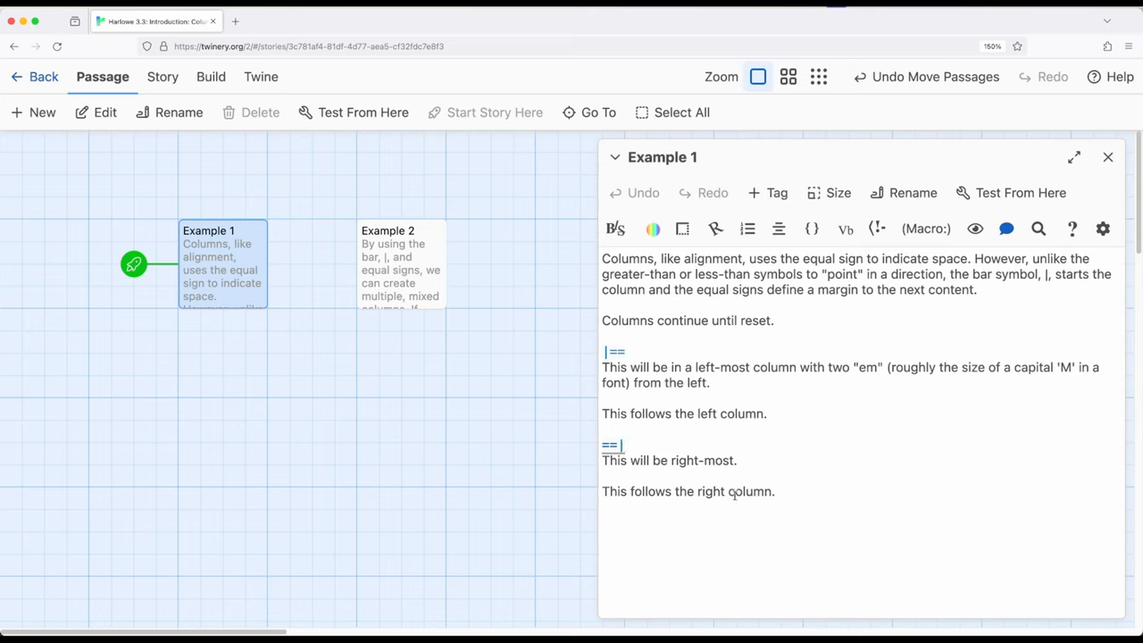
- Play the story and highlight the introductory paragraph of the rendered Example 1
{"action": "left_click", "coordinate": [1107, 157]}
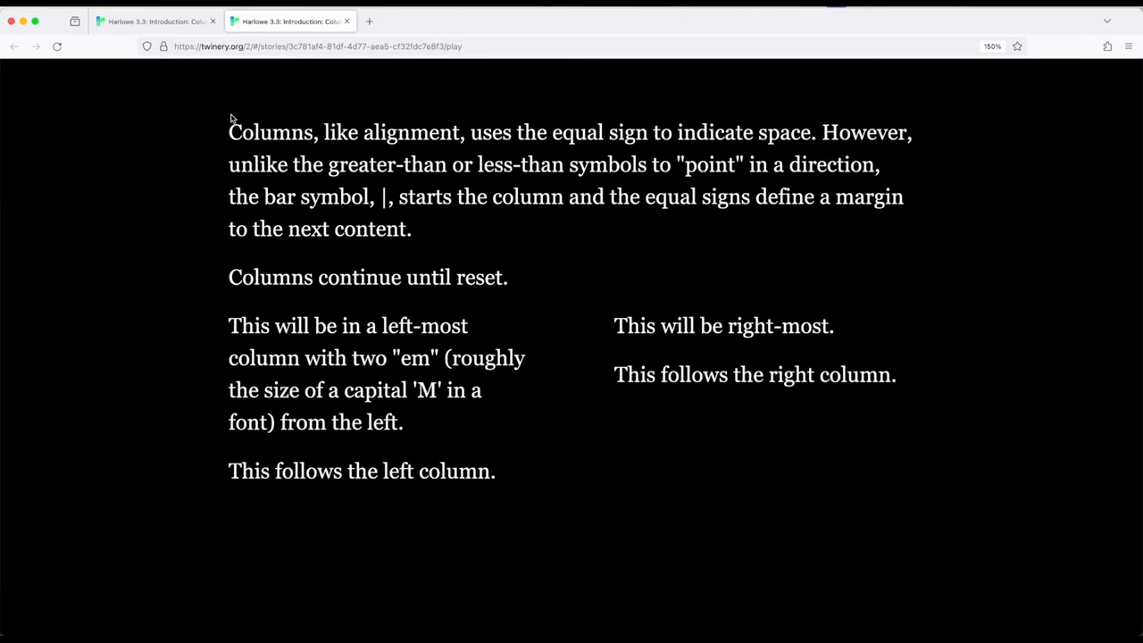
{"action": "left_click_drag", "start_coordinate": [228, 132], "coordinate": [411, 228]}
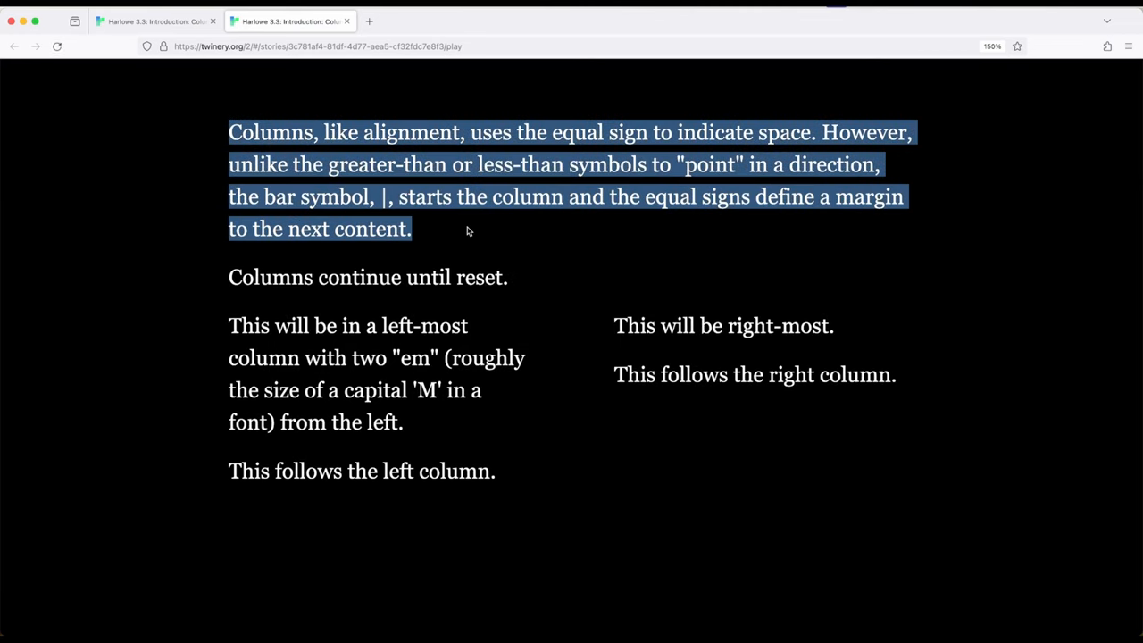
{"action": "left_click", "coordinate": [507, 277]}
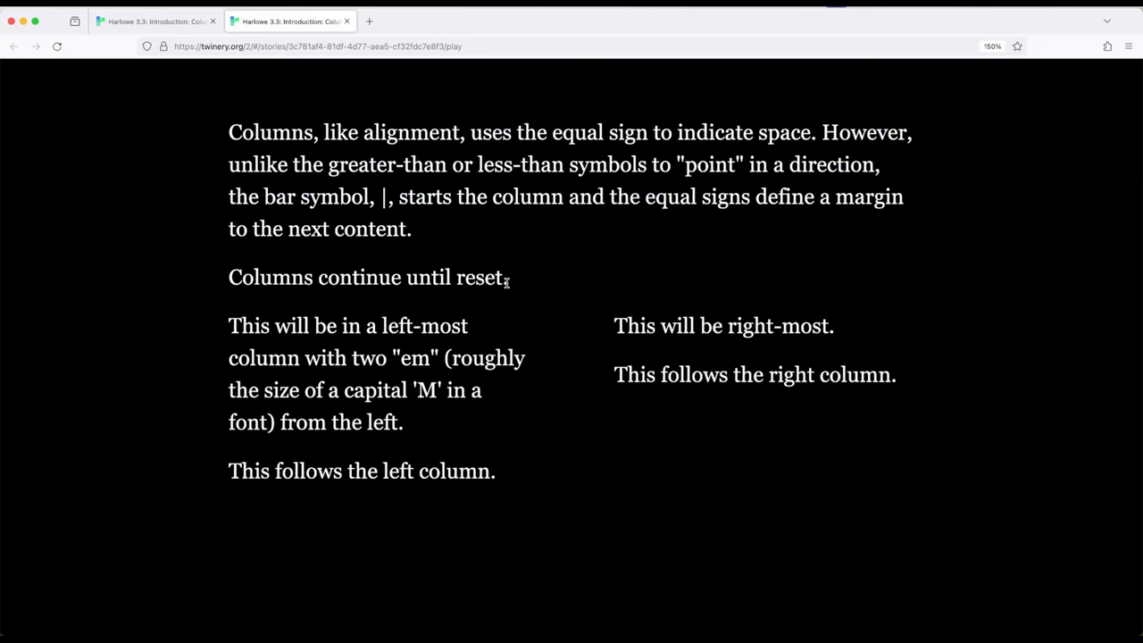
{"action": "left_click_drag", "start_coordinate": [228, 325], "coordinate": [404, 422]}
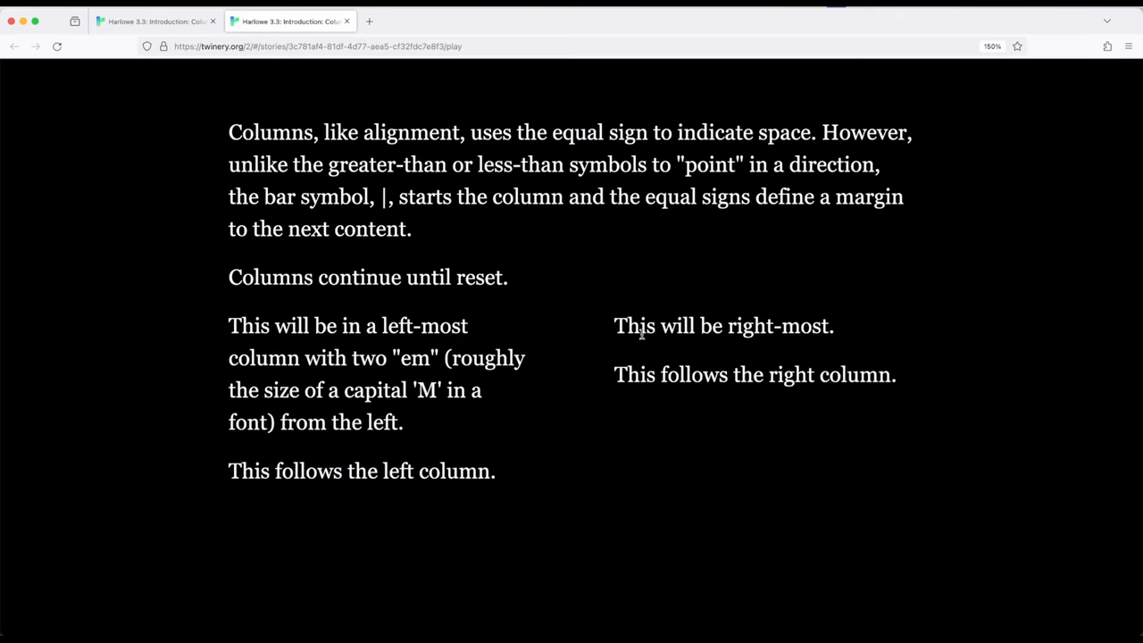
- Highlight the right-column text, then the left-column text in the played story
{"action": "left_click_drag", "start_coordinate": [614, 325], "coordinate": [897, 375]}
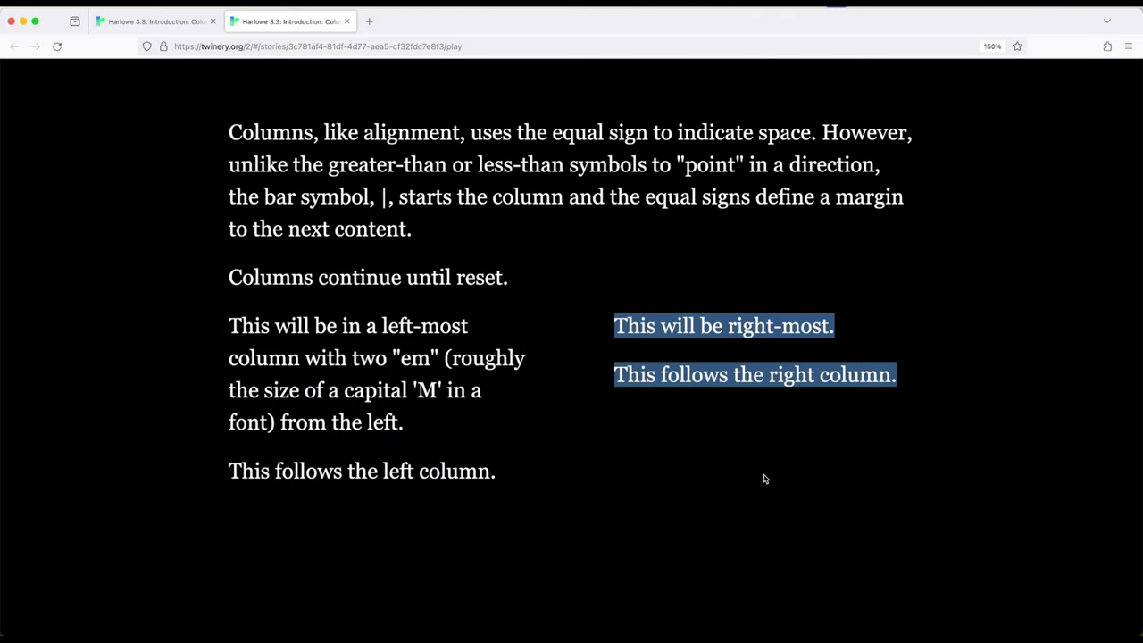
{"action": "left_click", "coordinate": [693, 459]}
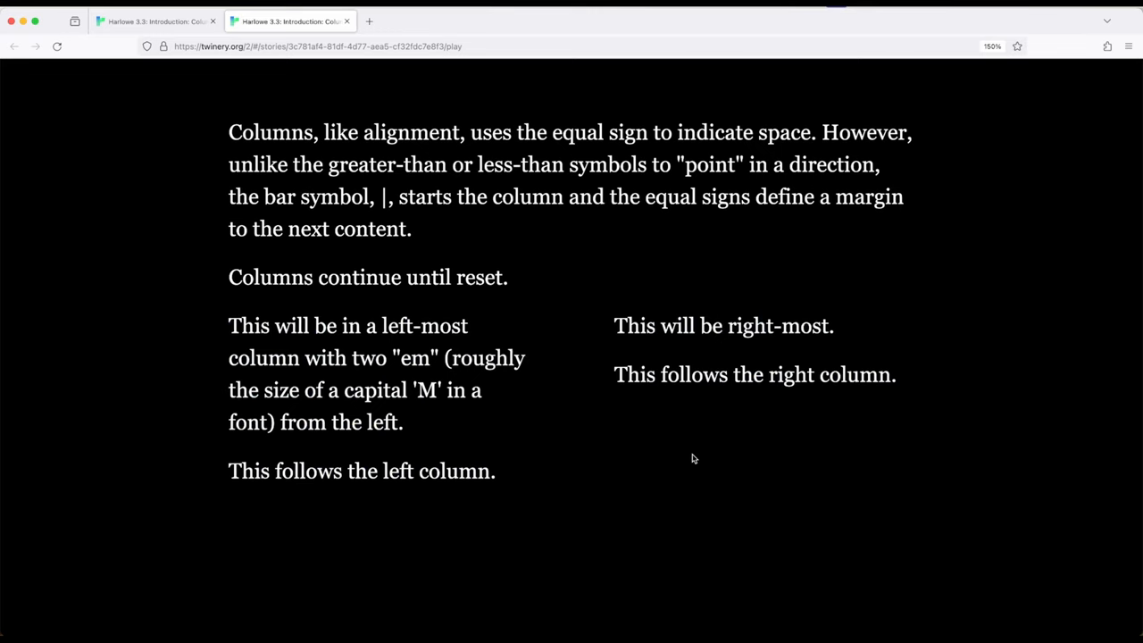
{"action": "mouse_move", "coordinate": [261, 325]}
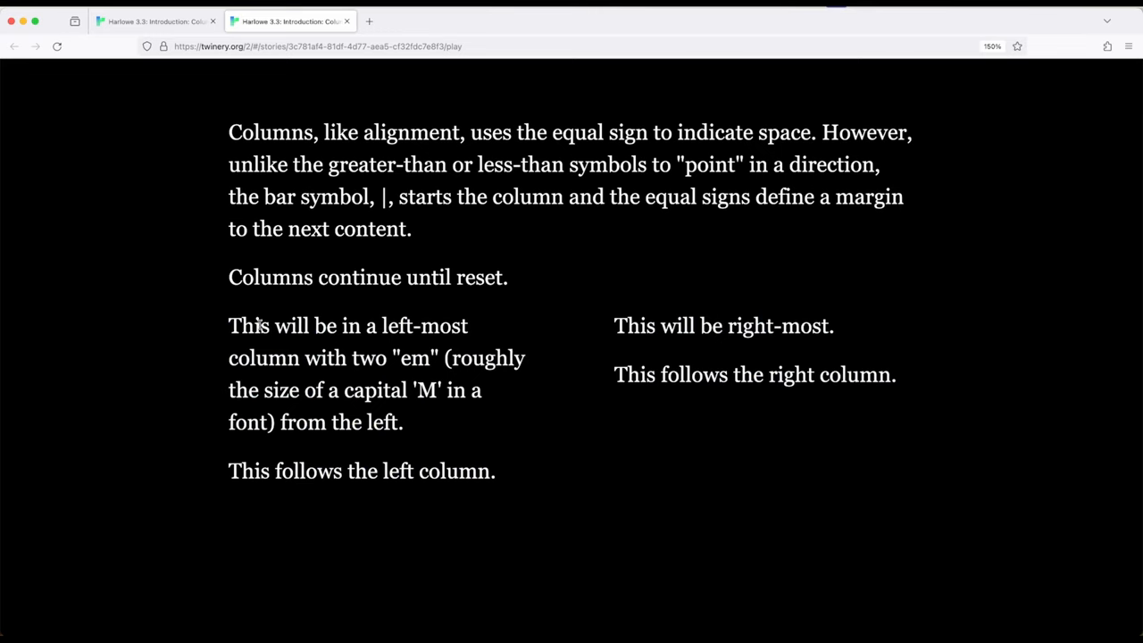
{"action": "left_click_drag", "start_coordinate": [229, 325], "coordinate": [497, 471]}
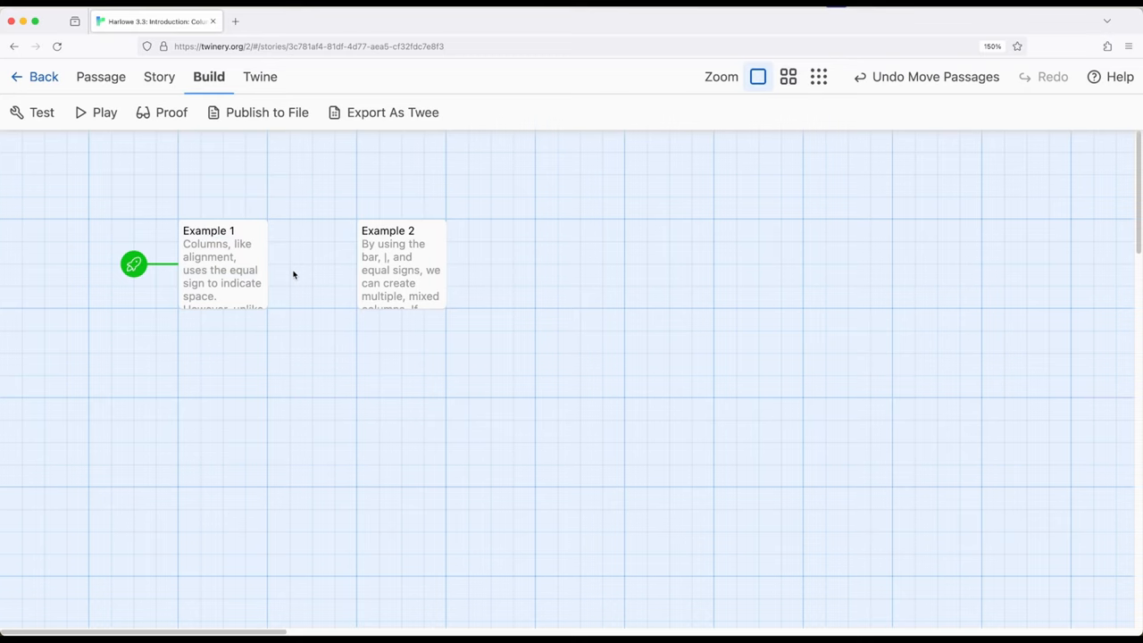
{"action": "mouse_move", "coordinate": [393, 272]}
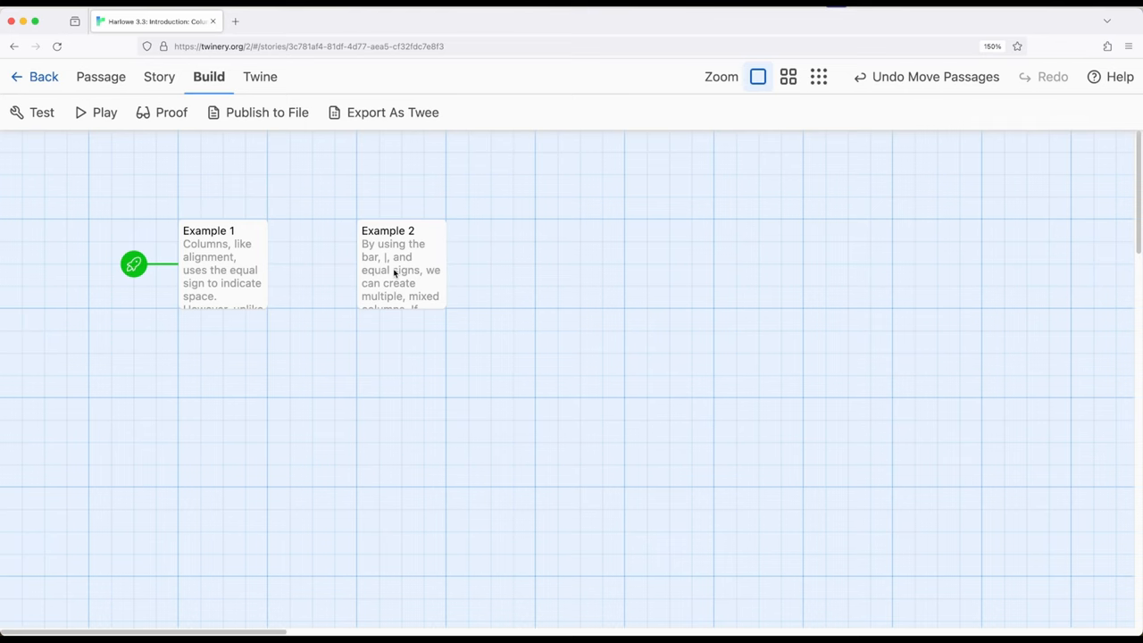
- Open the Example 2 passage card in the passage editor
{"action": "double_click", "coordinate": [400, 264]}
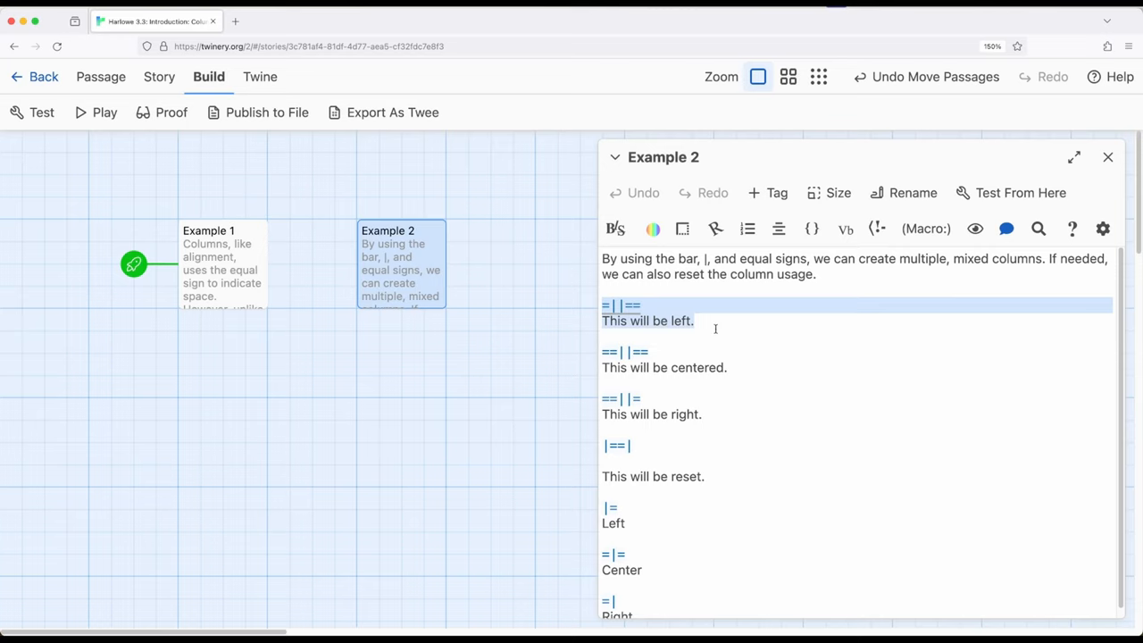
- Clear the highlight on the first column block and close the Example 2 passage
{"action": "left_click", "coordinate": [694, 322]}
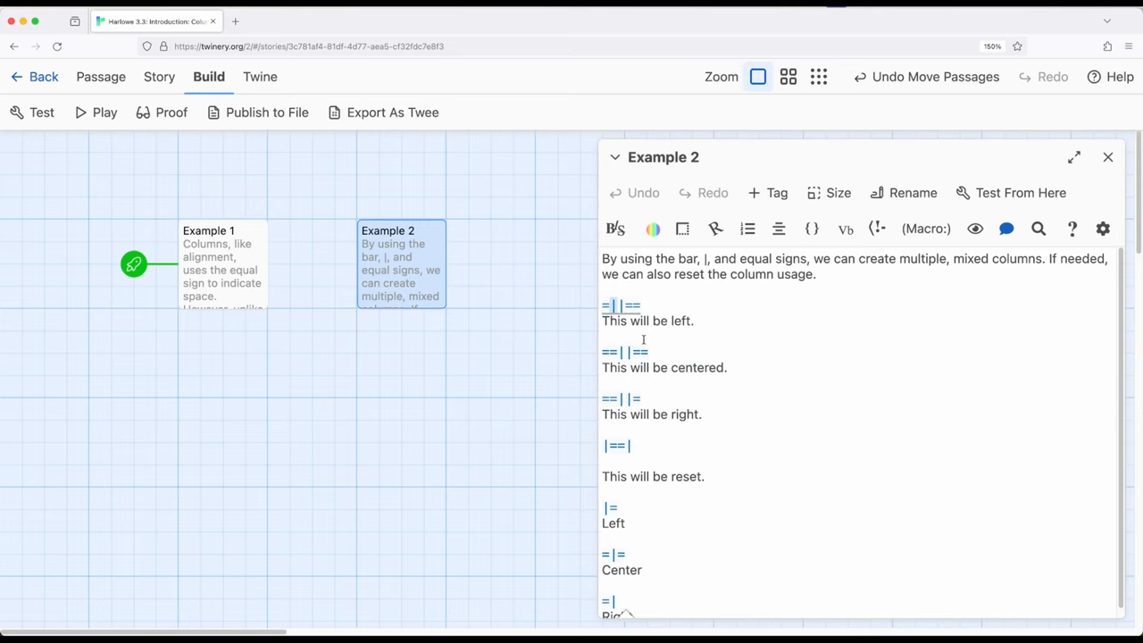
{"action": "mouse_move", "coordinate": [669, 326]}
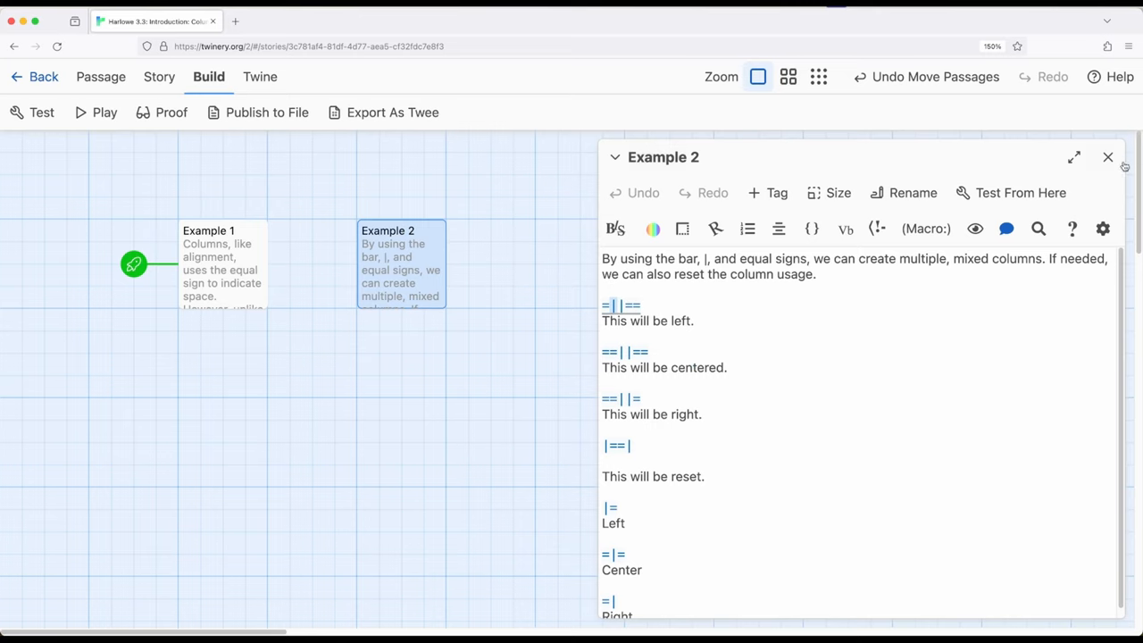
{"action": "left_click", "coordinate": [1107, 157]}
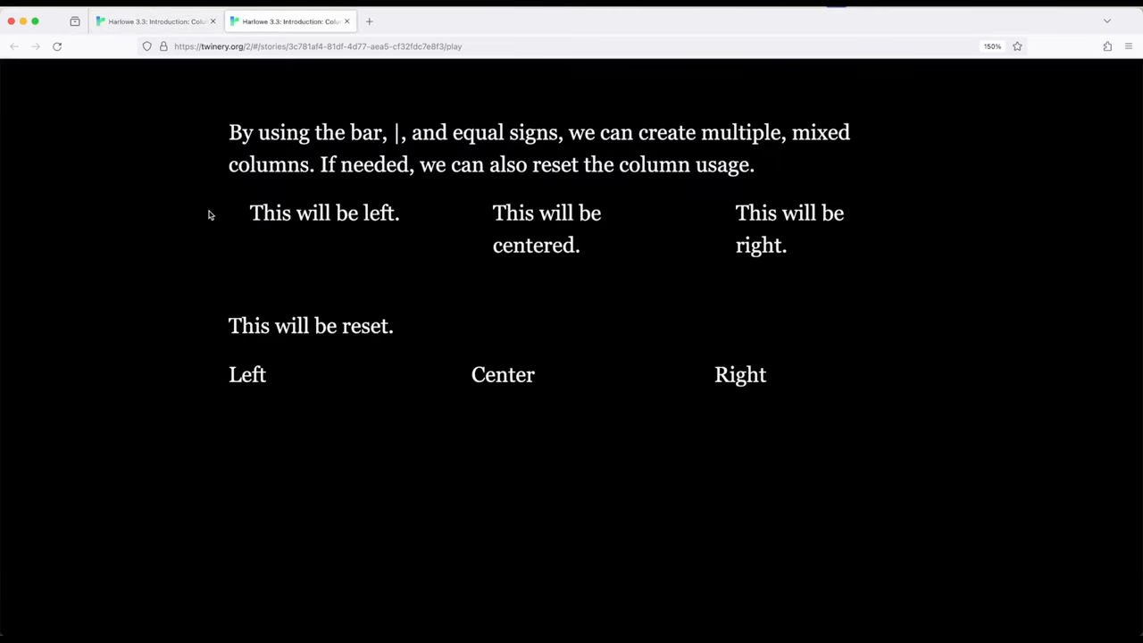
{"action": "left_click_drag", "start_coordinate": [250, 213], "coordinate": [785, 245]}
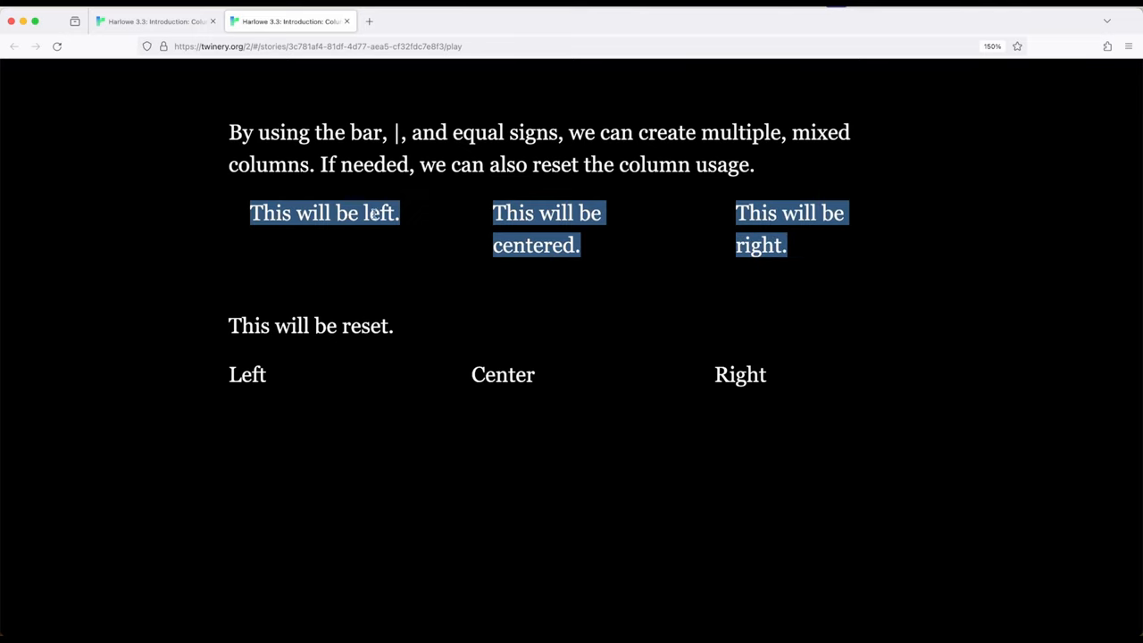
{"action": "mouse_move", "coordinate": [879, 218]}
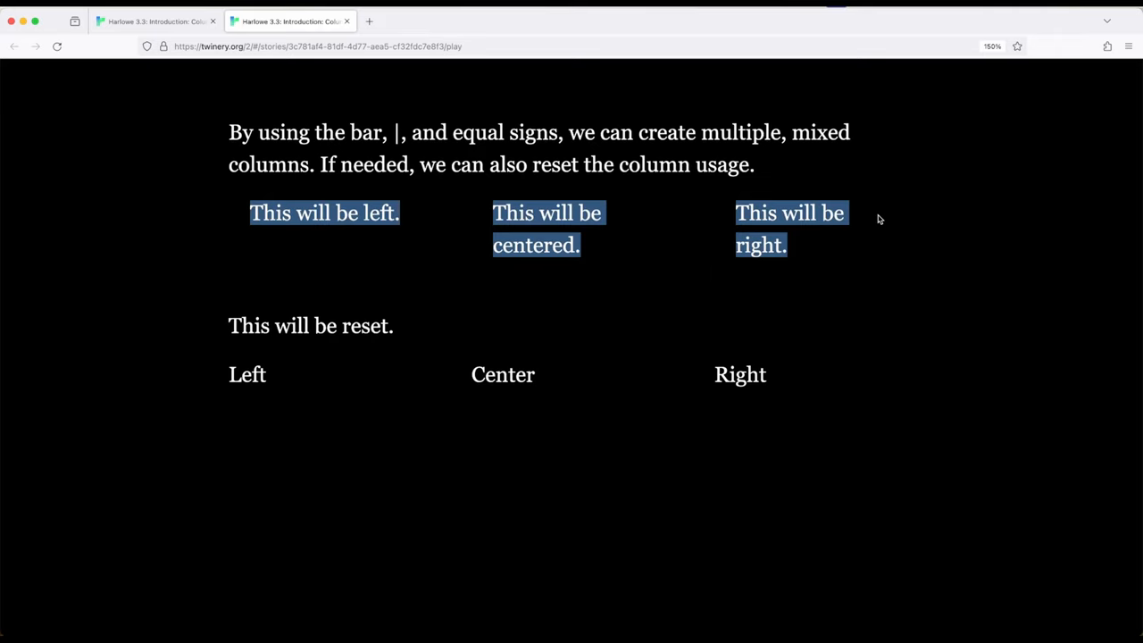
{"action": "left_click", "coordinate": [536, 232]}
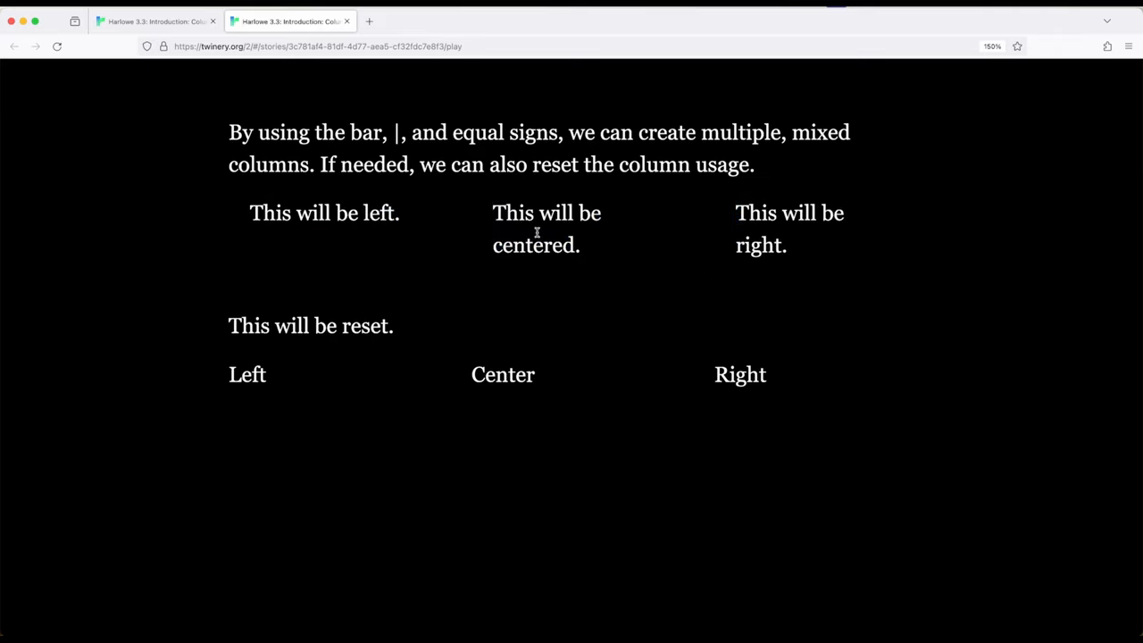
{"action": "left_click_drag", "start_coordinate": [493, 212], "coordinate": [579, 246]}
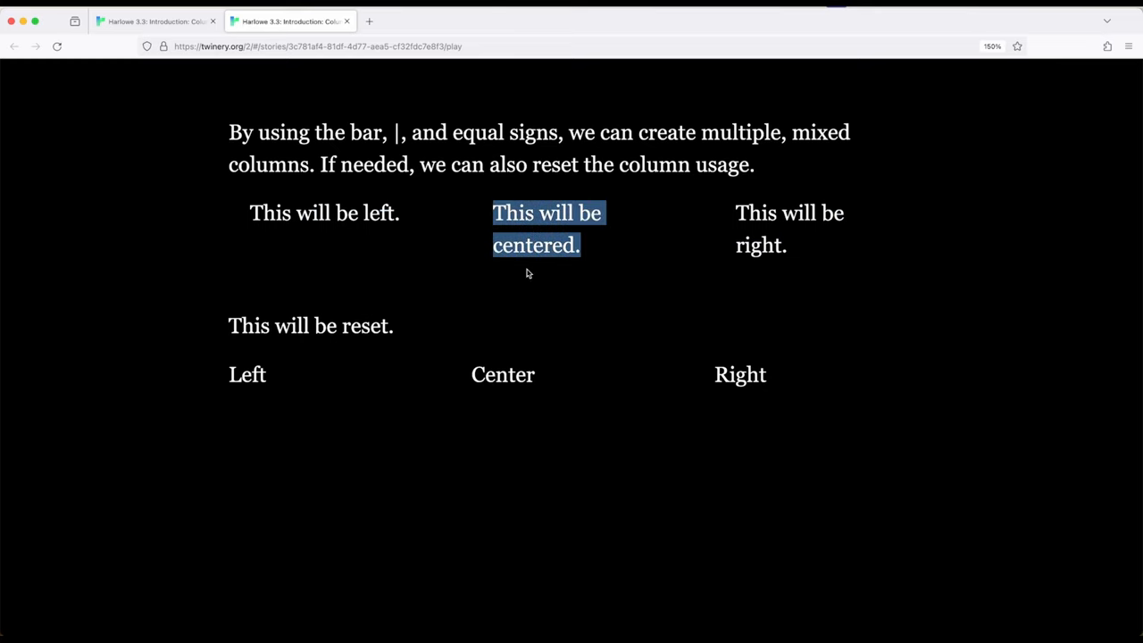
{"action": "mouse_move", "coordinate": [471, 375]}
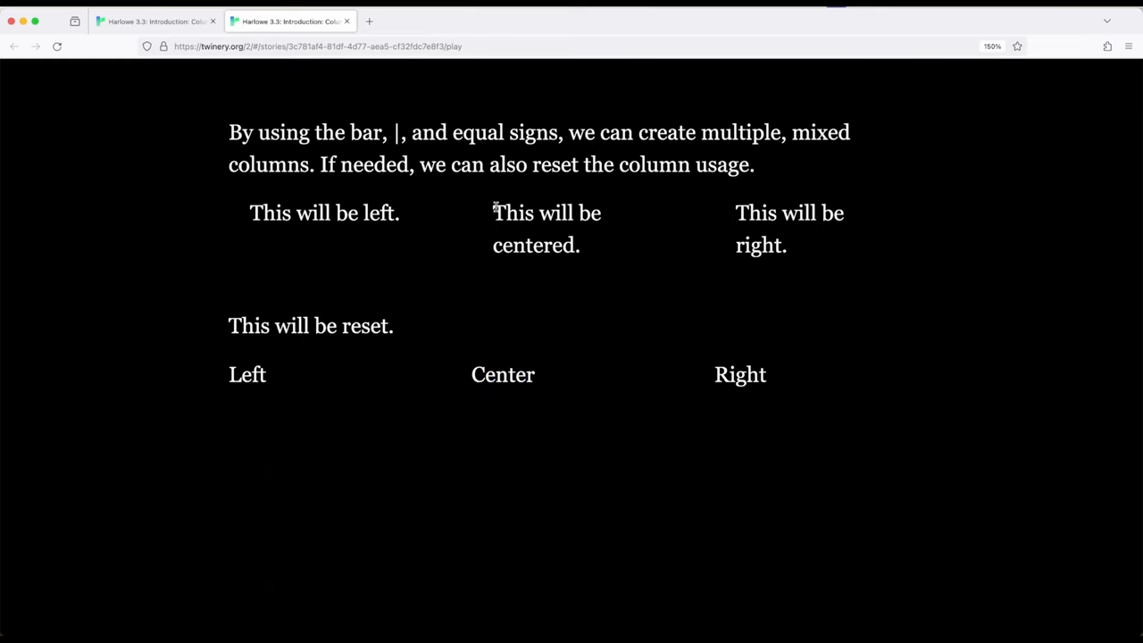
{"action": "left_click_drag", "start_coordinate": [493, 213], "coordinate": [597, 246]}
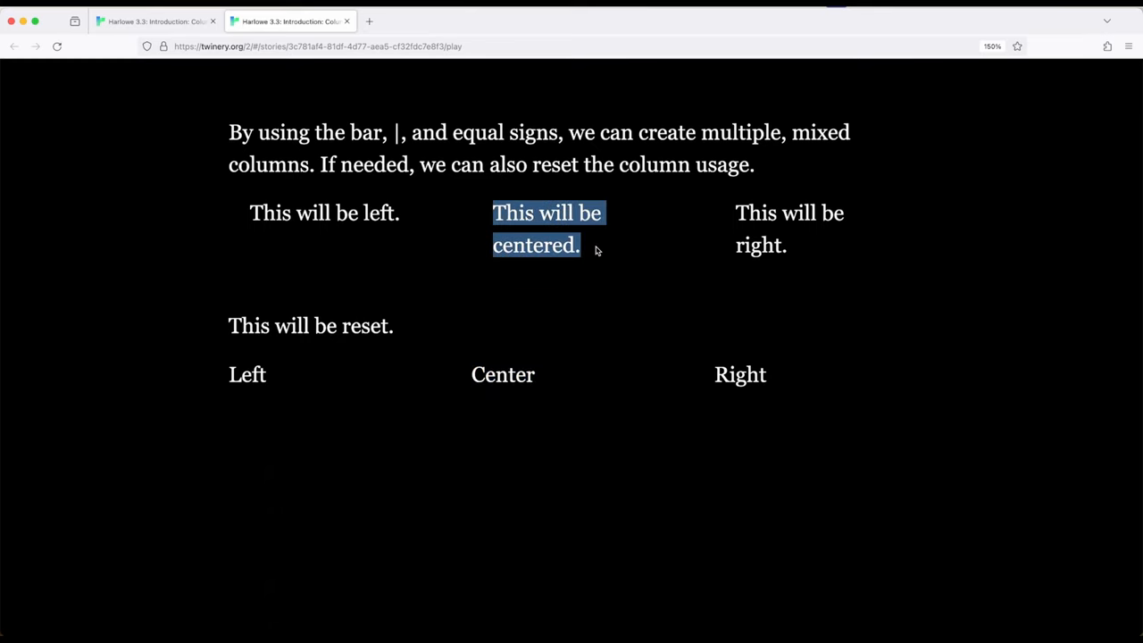
{"action": "mouse_move", "coordinate": [533, 215]}
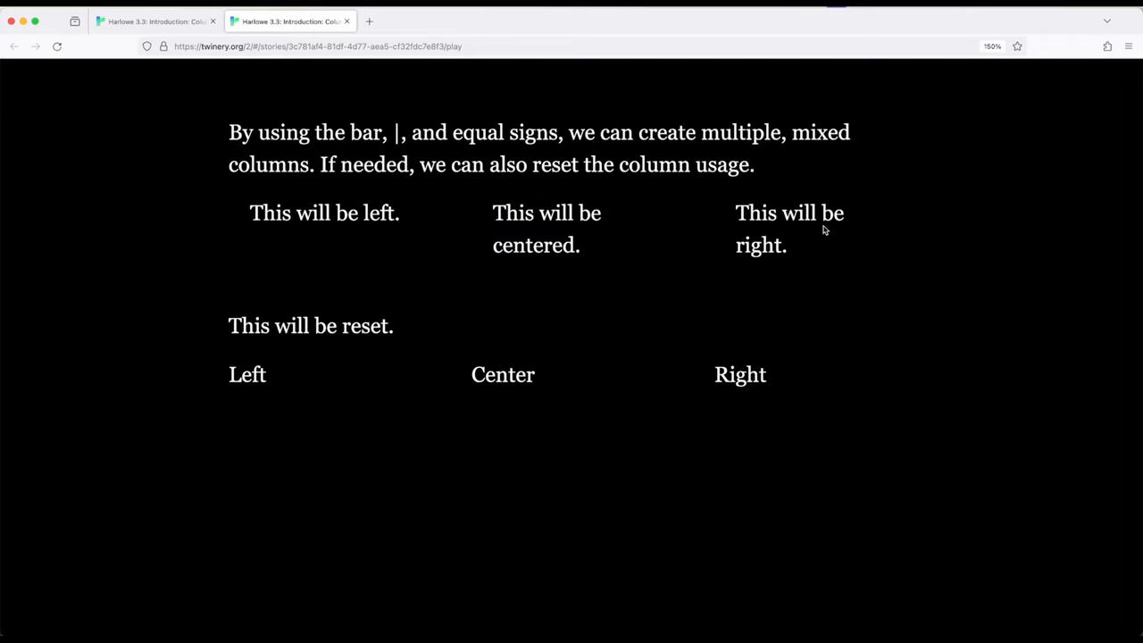
{"action": "mouse_move", "coordinate": [356, 314]}
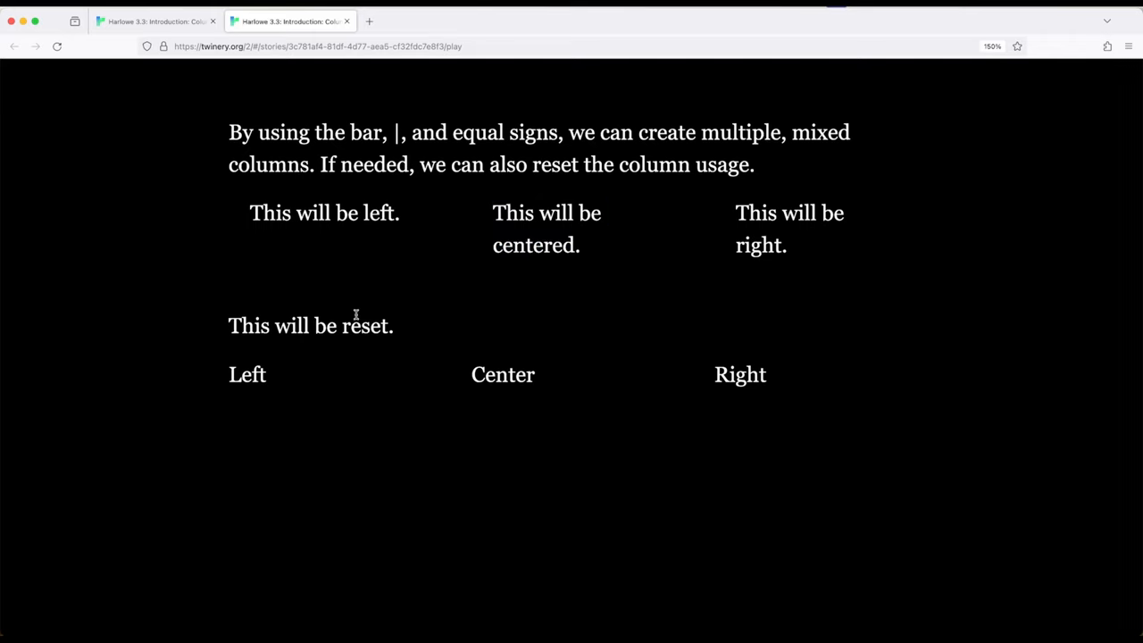
{"action": "mouse_move", "coordinate": [225, 254]}
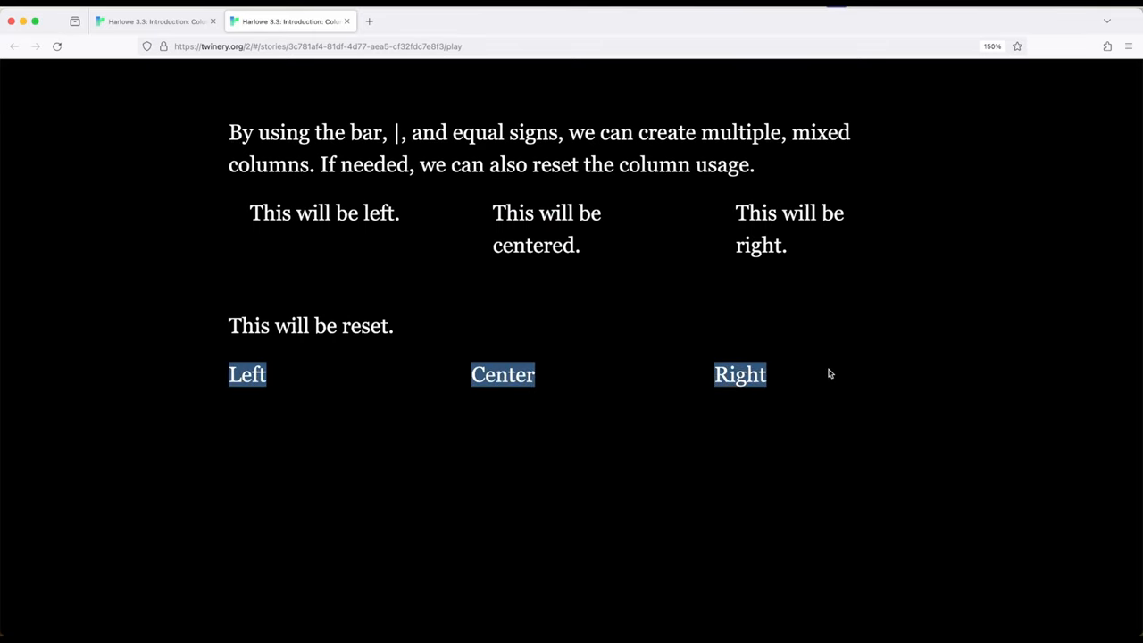
{"action": "mouse_move", "coordinate": [764, 397]}
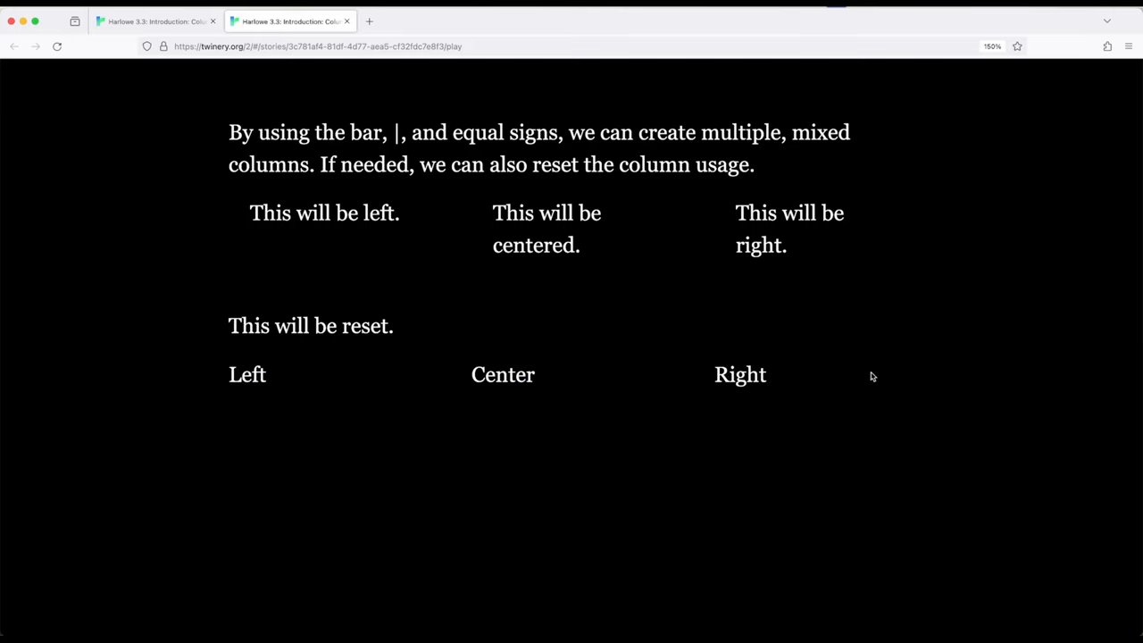
{"action": "left_click", "coordinate": [161, 19]}
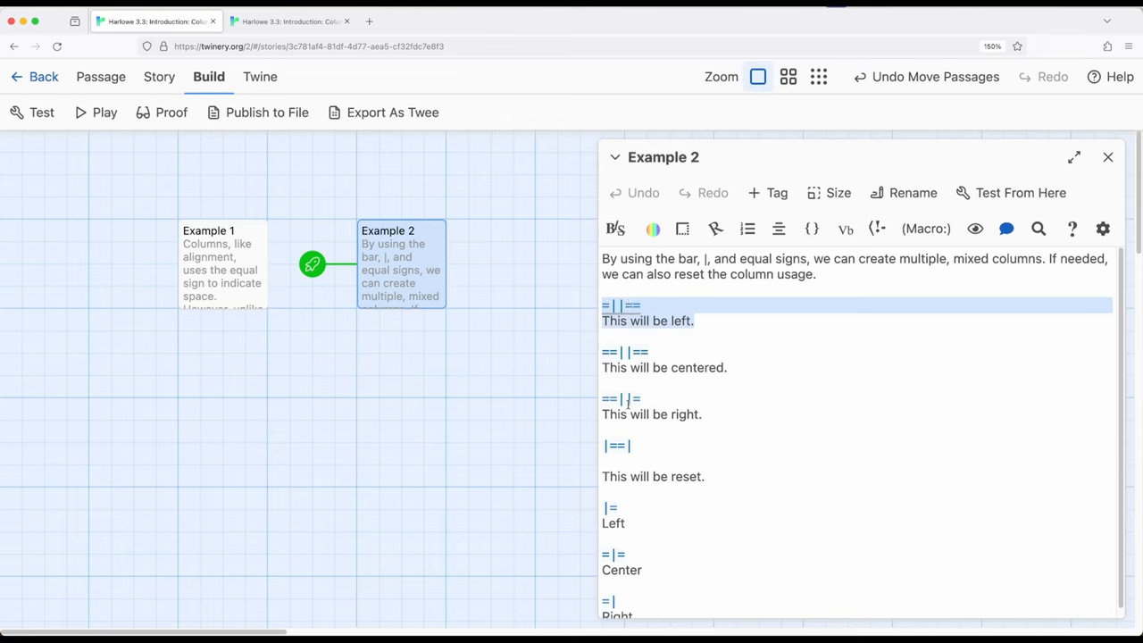
- Select the Center line and the end of 'This will be right.' in Example 2's markup
{"action": "scroll", "scroll_direction": "down", "scroll_amount": 3}
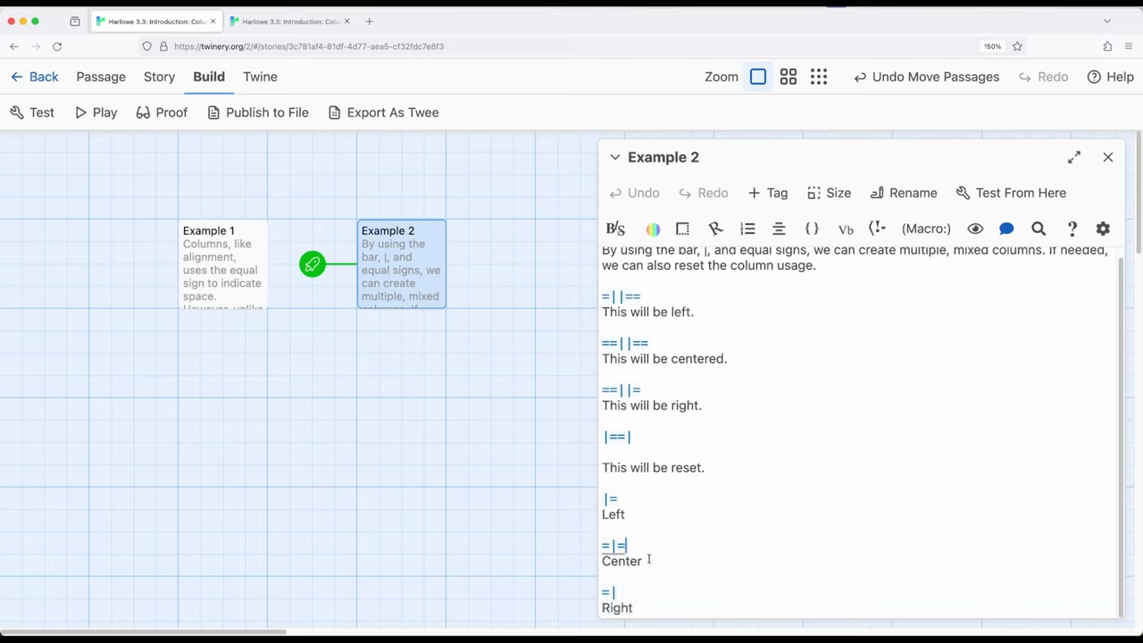
{"action": "triple_click", "coordinate": [610, 545]}
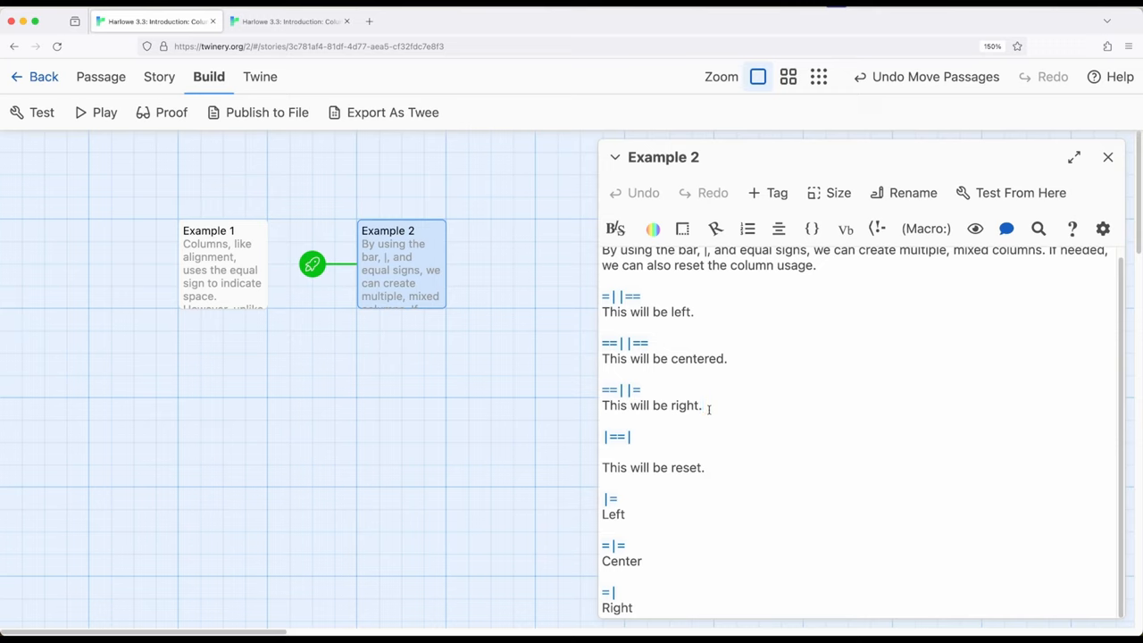
{"action": "left_click", "coordinate": [702, 405]}
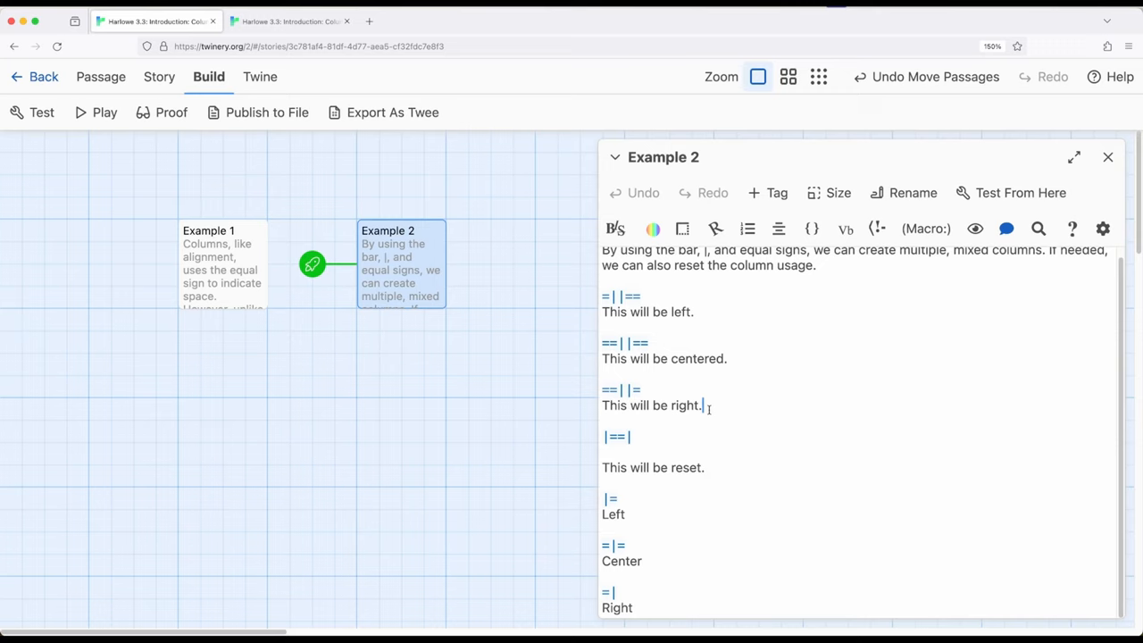
{"action": "left_click", "coordinate": [1107, 157]}
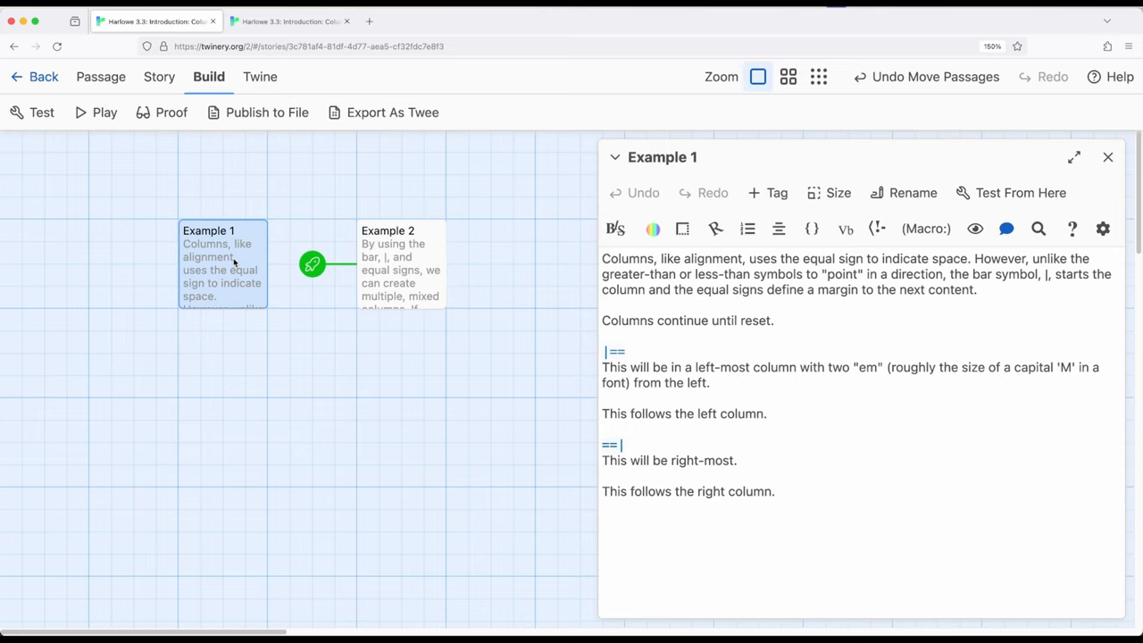
{"action": "mouse_move", "coordinate": [490, 307]}
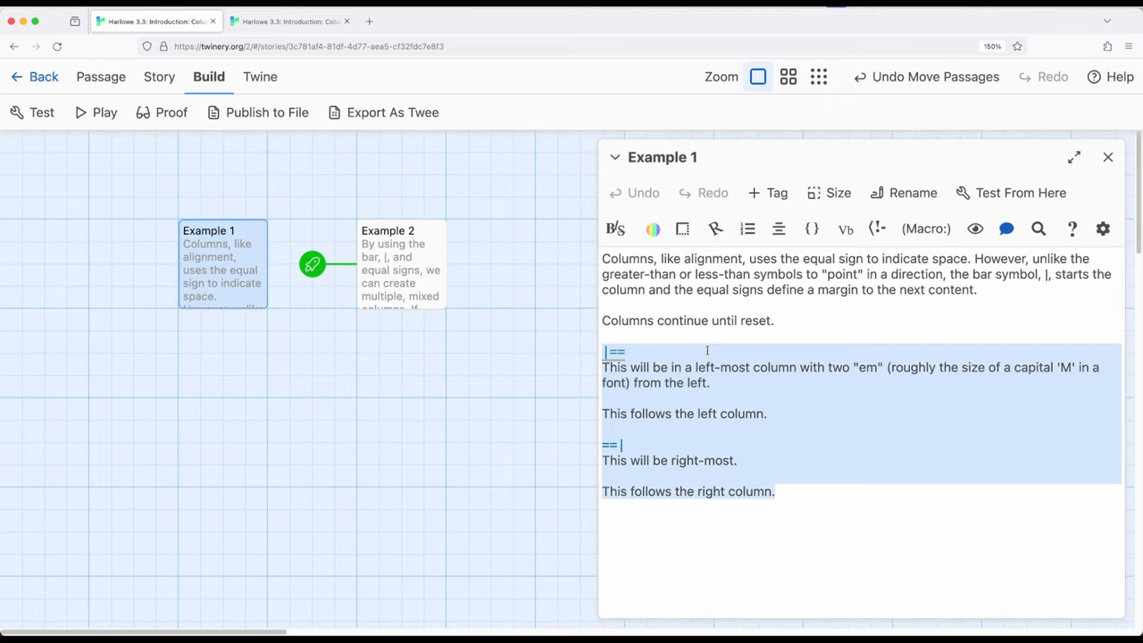
- Deselect the highlighted column example text in the editor
{"action": "left_click", "coordinate": [1107, 157]}
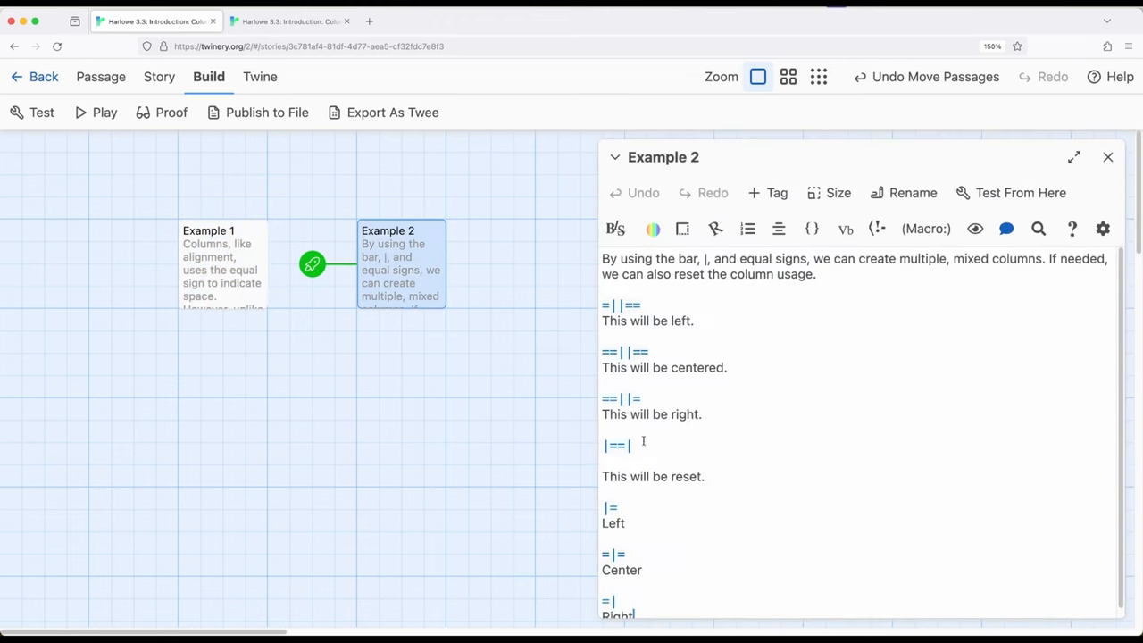
- Select the |==| column reset marker in Example 2, then leave the editor
{"action": "double_click", "coordinate": [616, 446]}
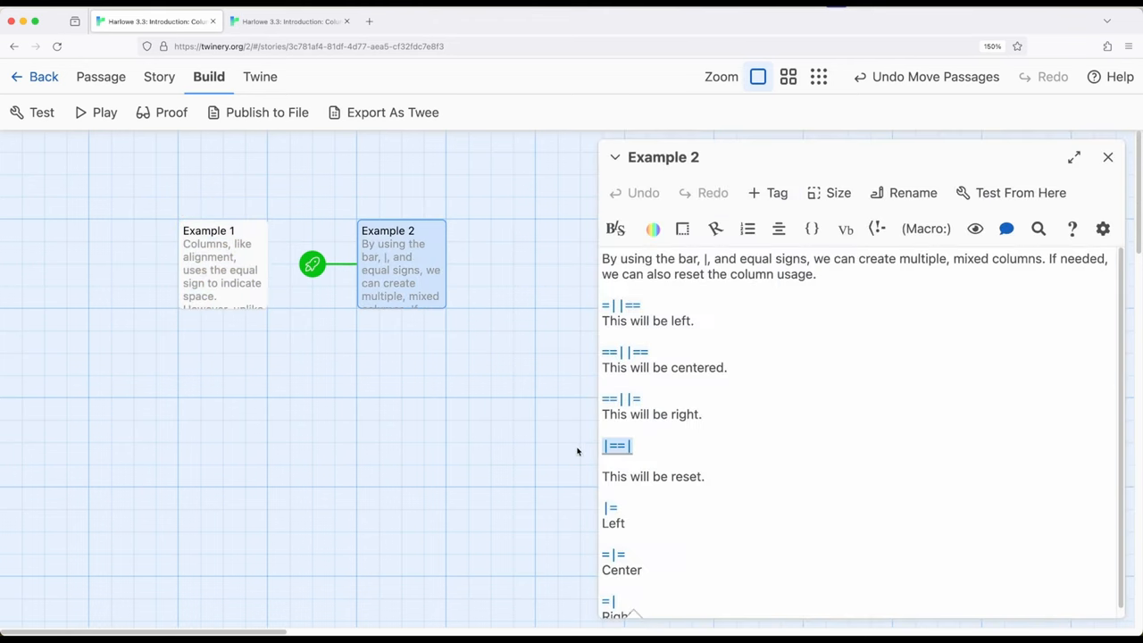
{"action": "mouse_move", "coordinate": [704, 430]}
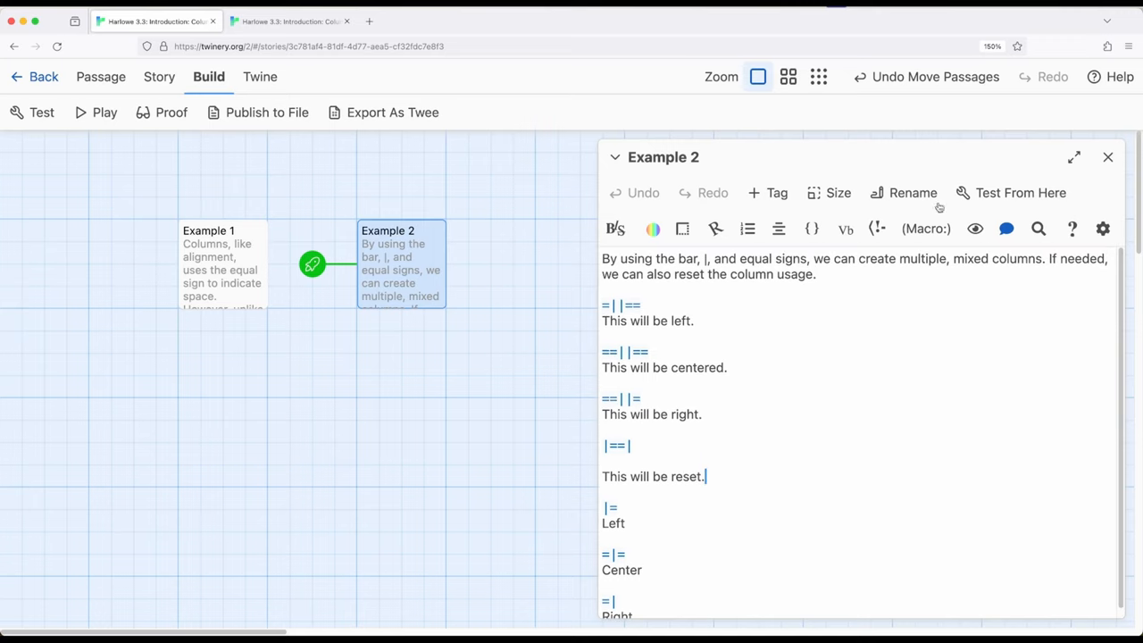
{"action": "left_click", "coordinate": [1107, 157]}
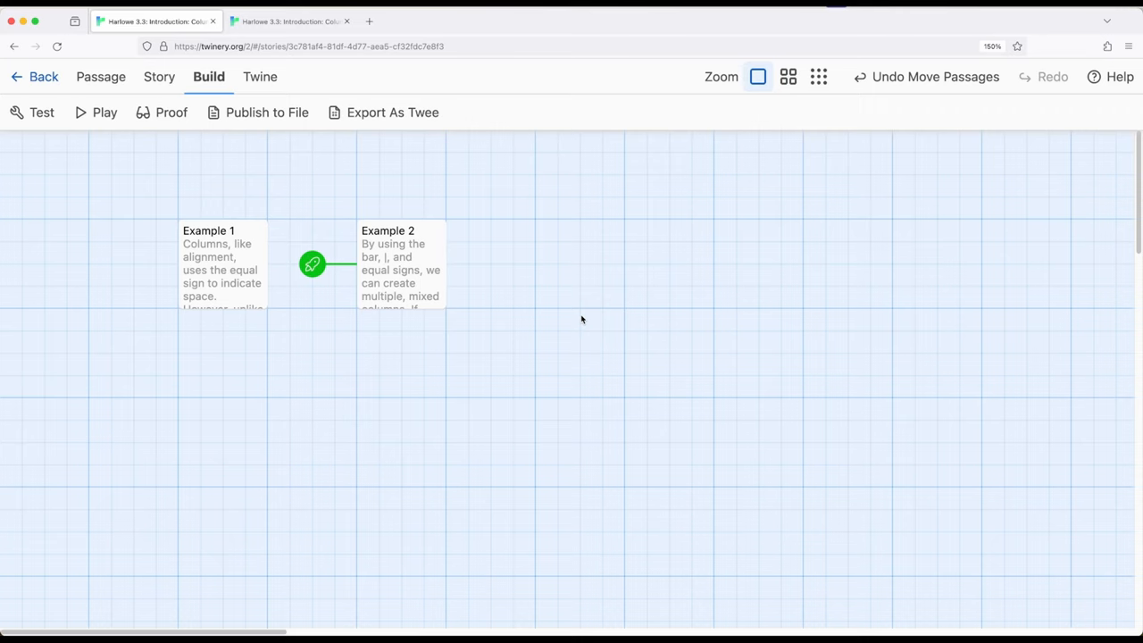
- Select the Example 1 card, then deselect it by clicking empty map space
{"action": "left_click", "coordinate": [222, 268]}
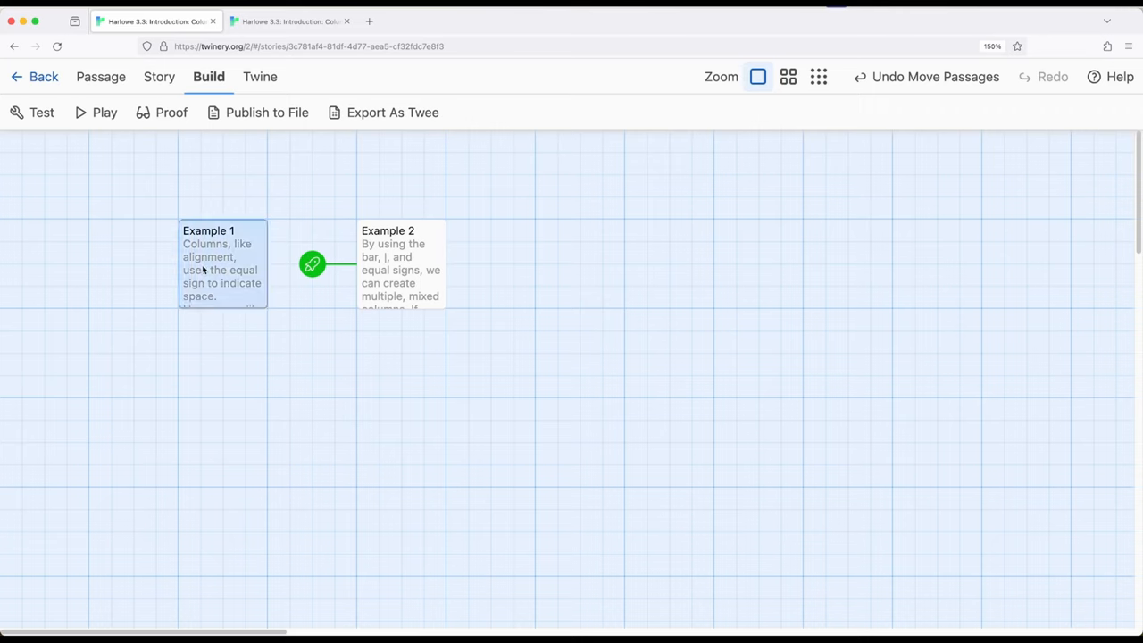
{"action": "left_click", "coordinate": [121, 364]}
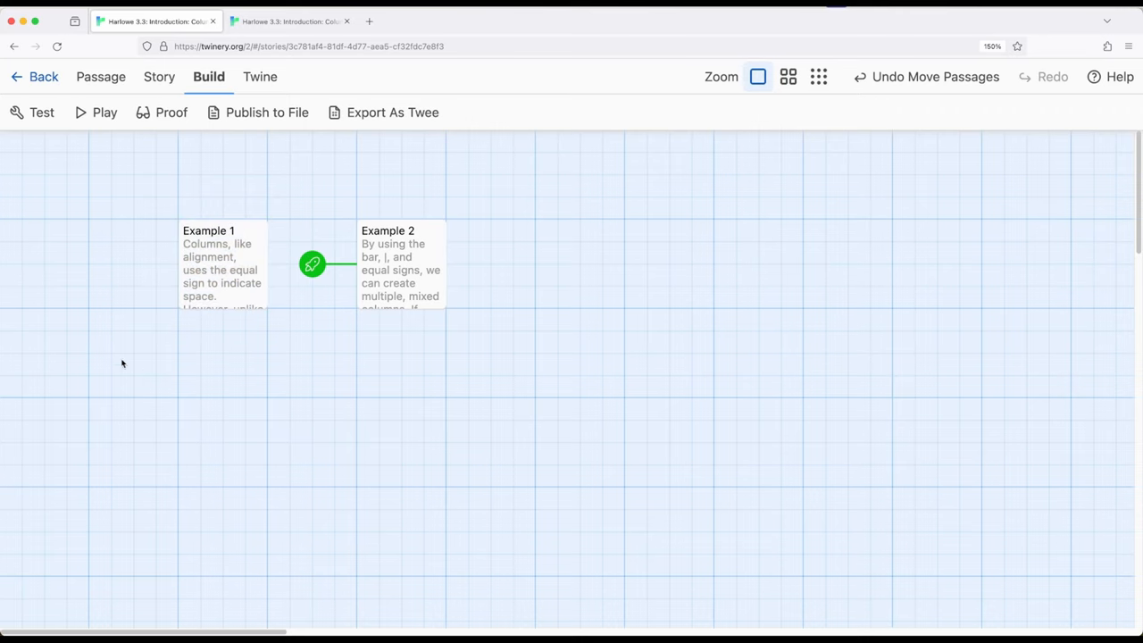